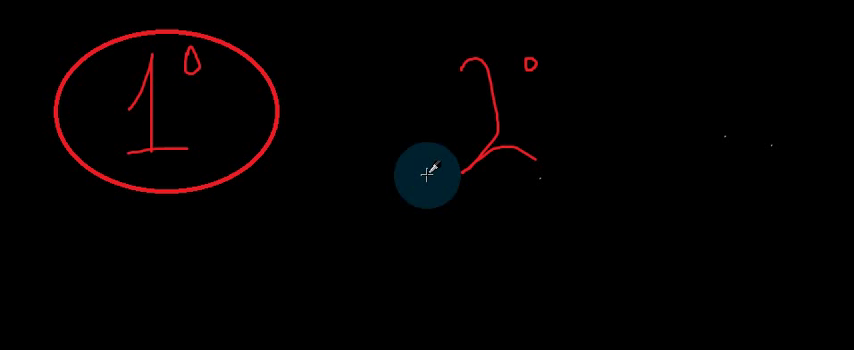
Step: Handwrite 'IgM' in red beneath the circled 1° as the primary-response antibody
click(428, 176)
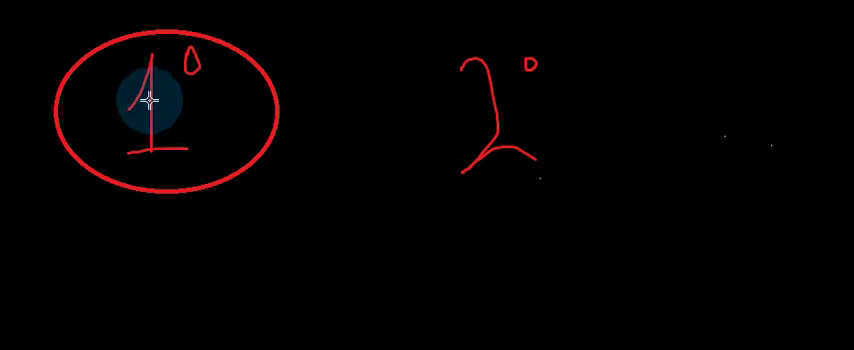
mouse_move(528, 102)
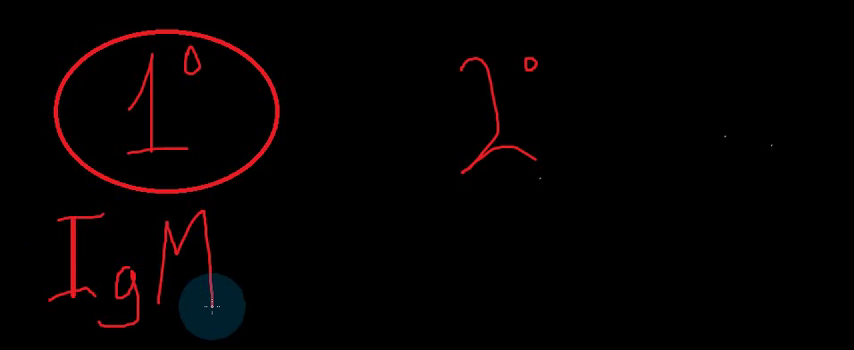
mouse_move(292, 238)
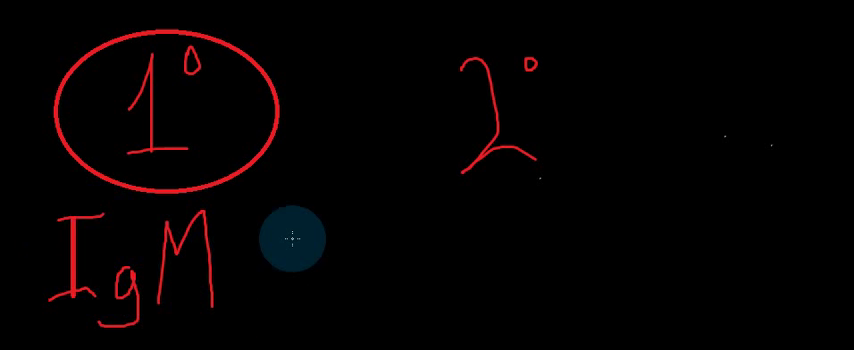